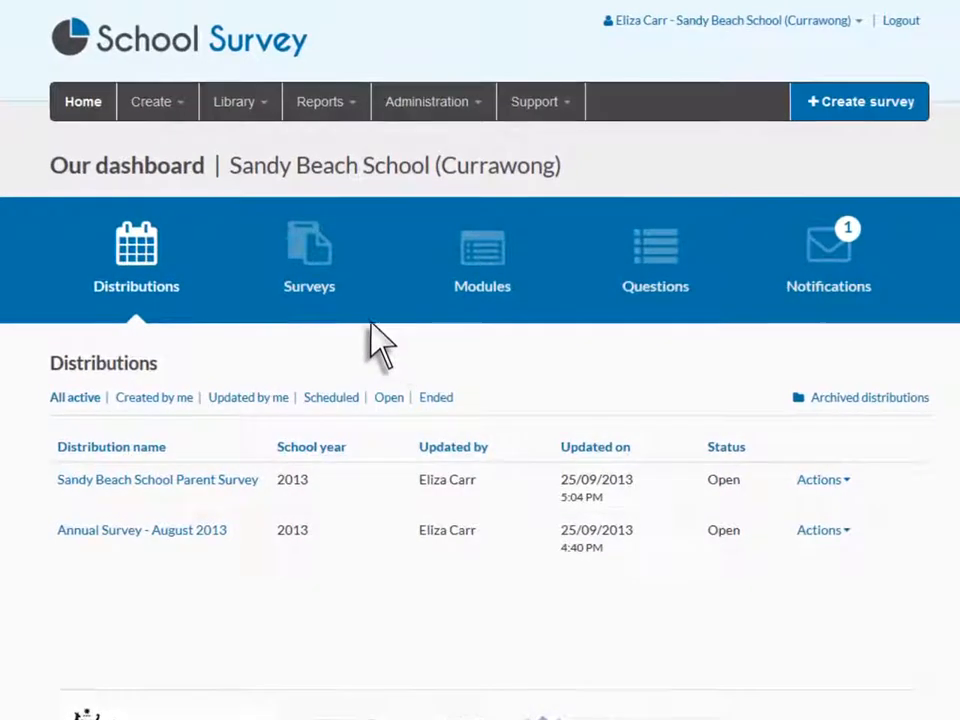
- From the Surveys list, choose Distribute under Actions for the Annual Survey
click(308, 256)
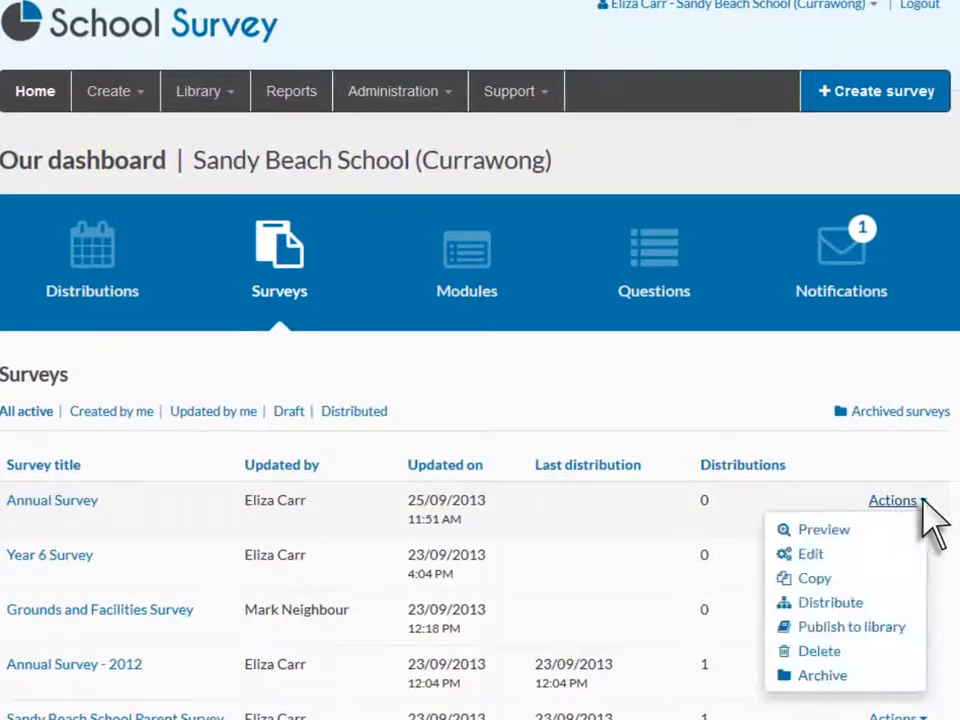
mouse_move(830, 602)
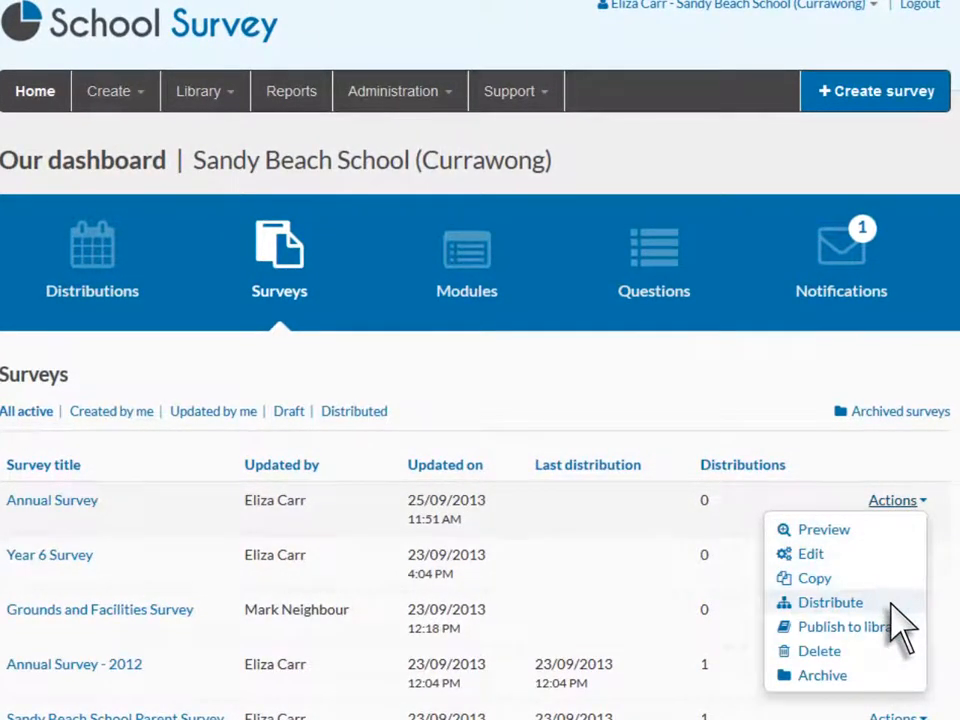
click(830, 602)
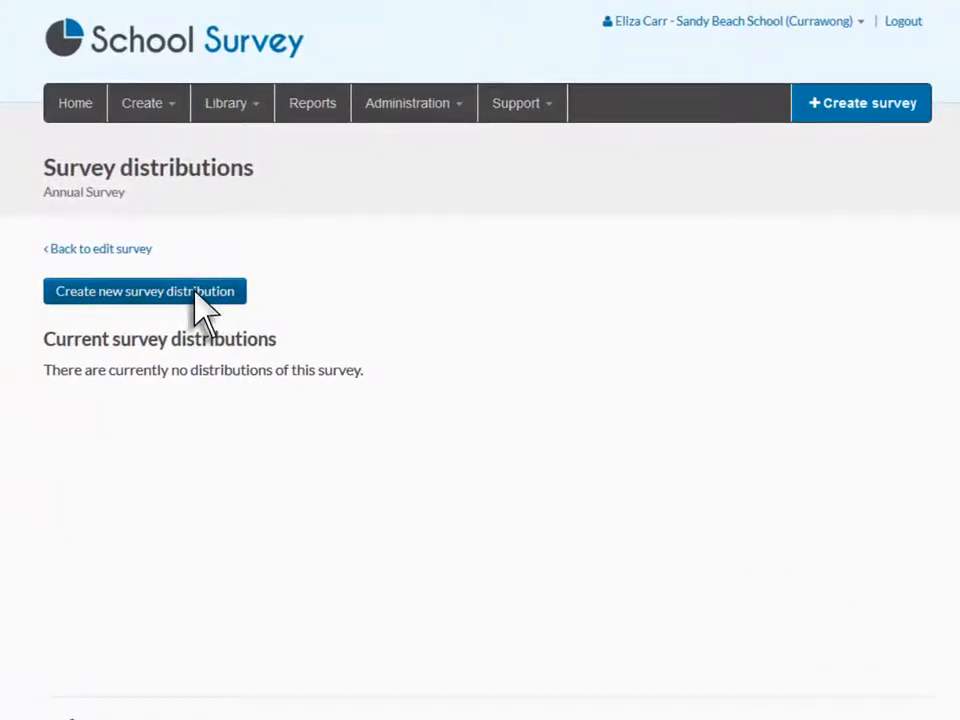
- Start a new distribution of the Annual Survey, briefly viewing its multi-distribution report options
click(144, 292)
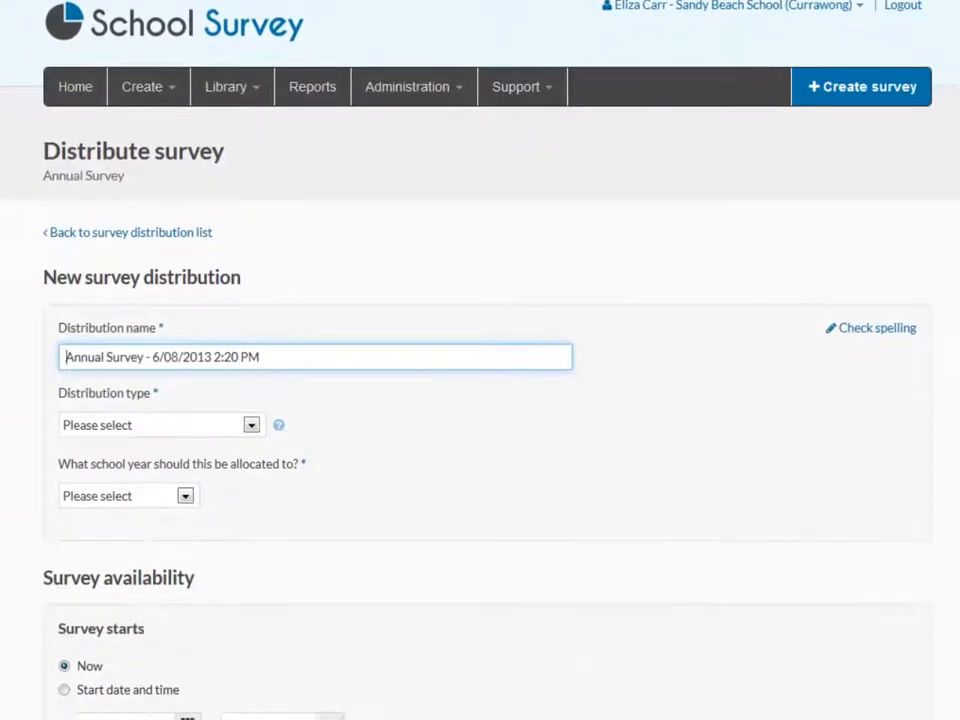
click(312, 86)
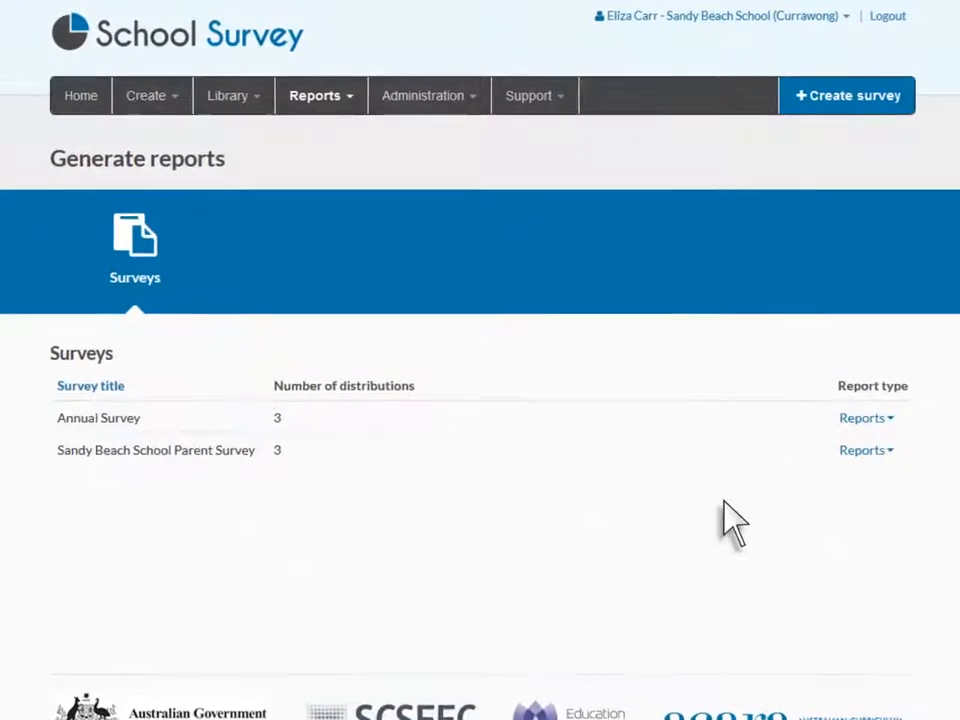
click(866, 418)
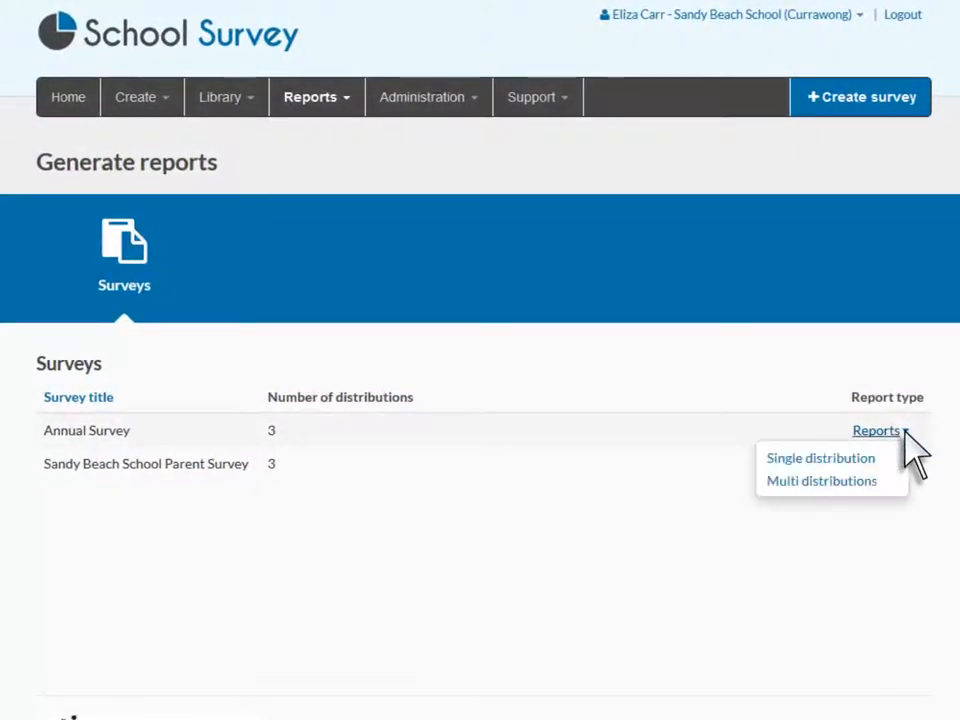
click(820, 480)
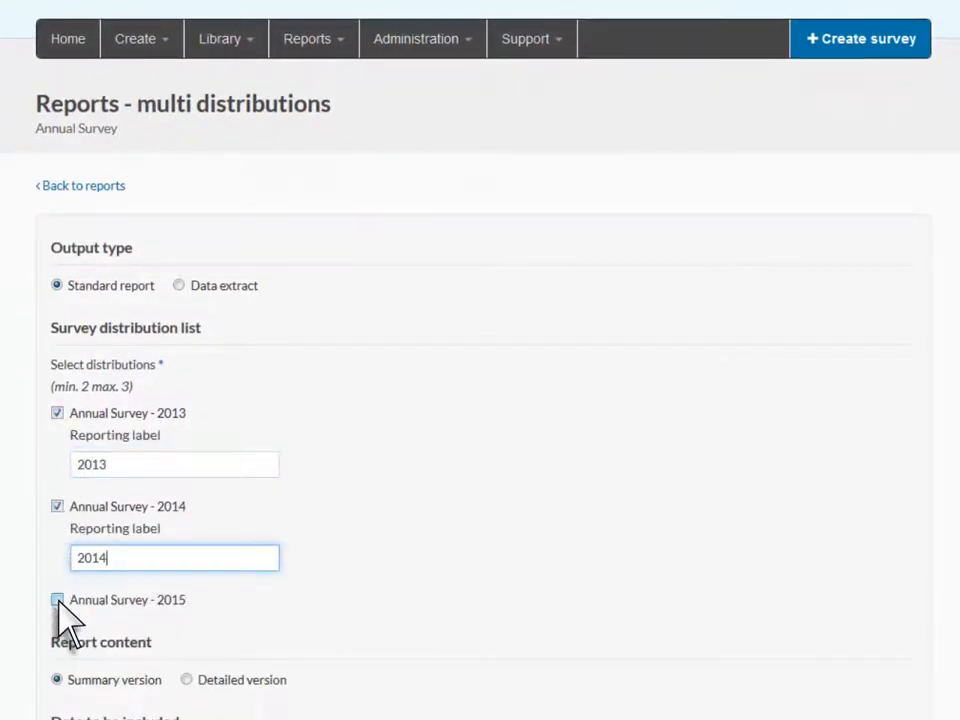
click(56, 600)
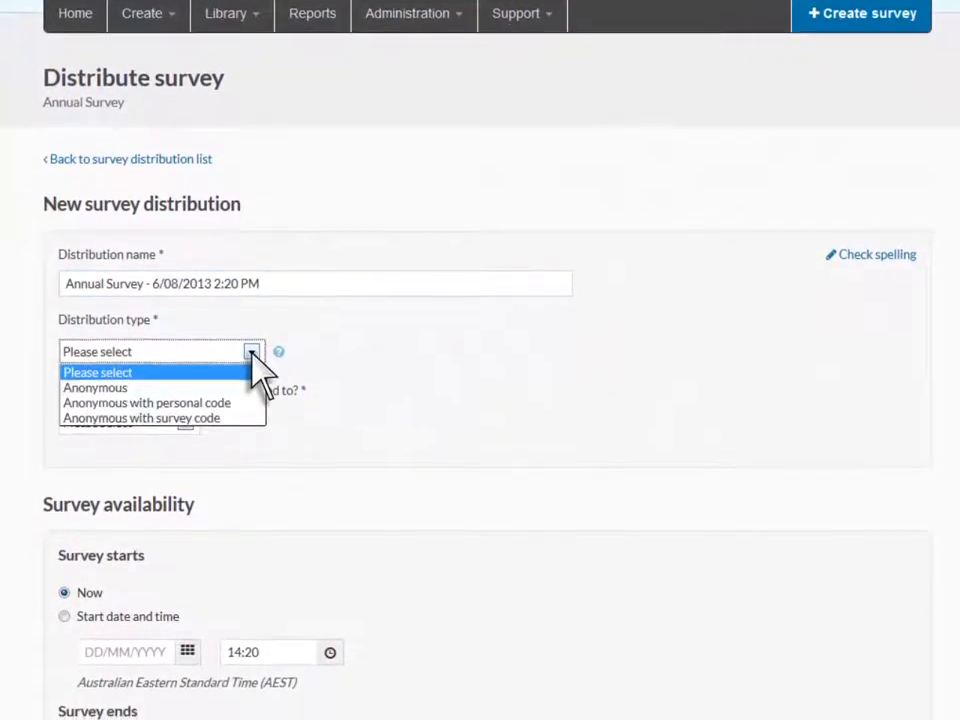
- Make the distribution Anonymous with personal code and rename it 'Annual Survey - August 2013' for school year 2013
click(148, 402)
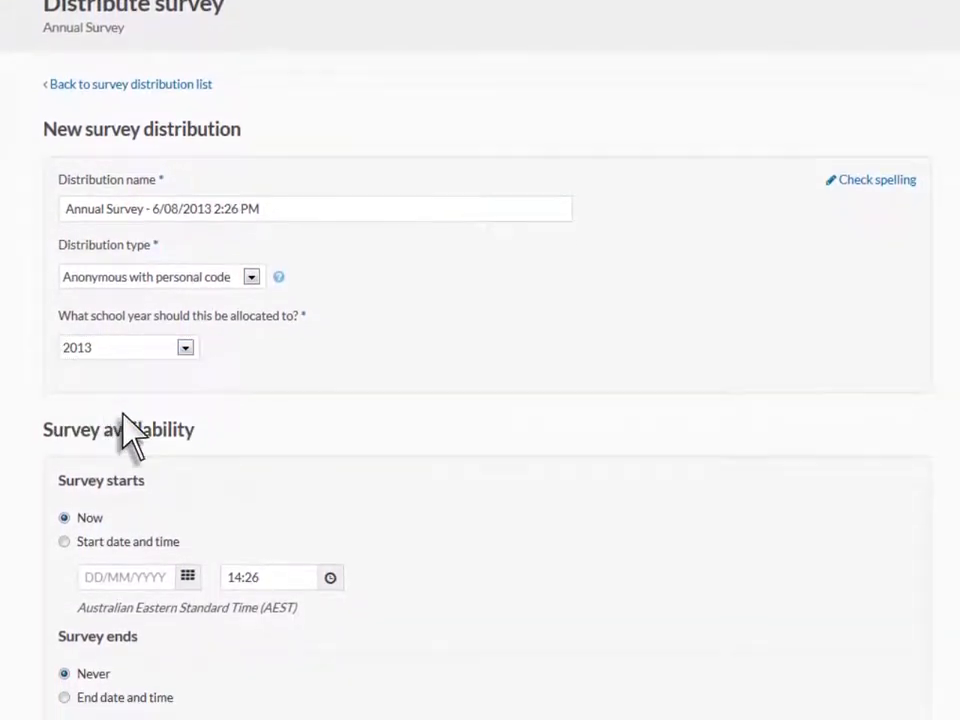
scroll(down, 3)
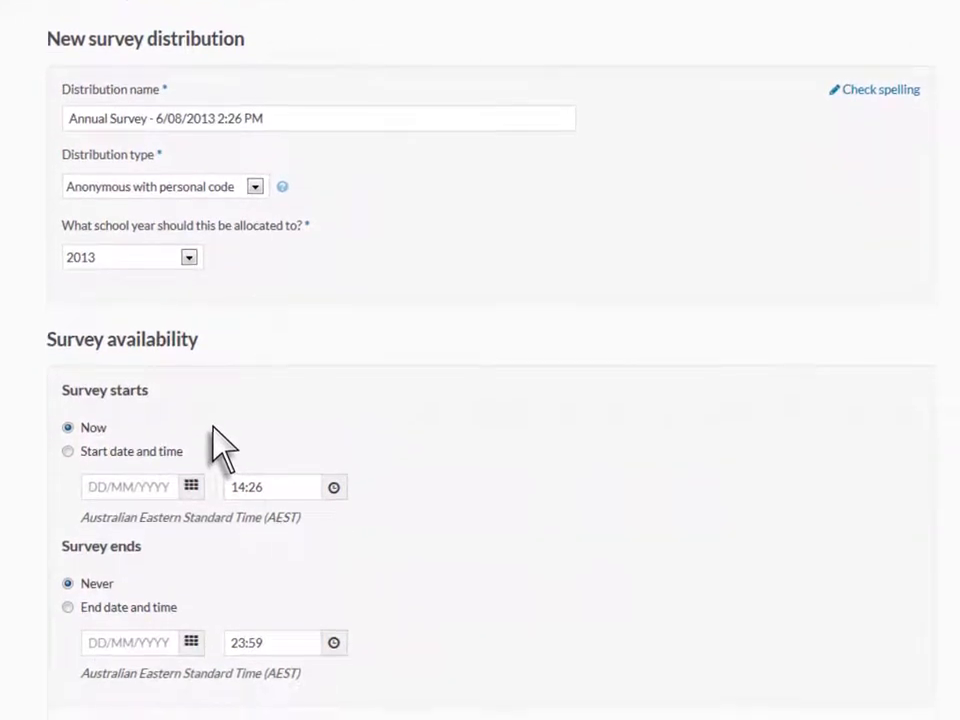
click(320, 118)
text(August )
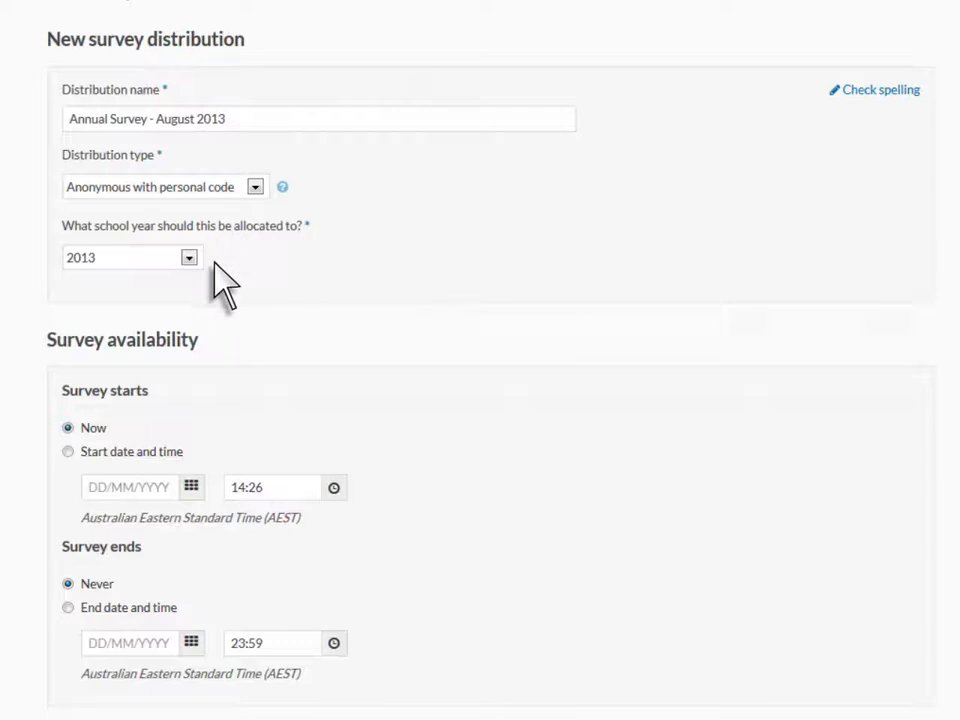
mouse_move(118, 300)
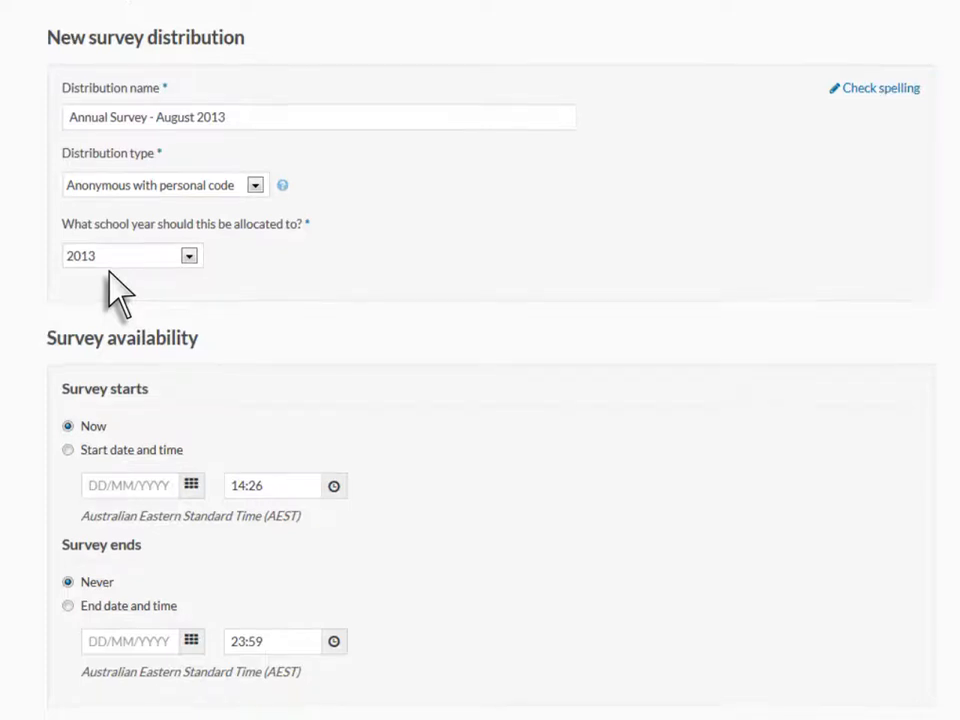
scroll(down, 3)
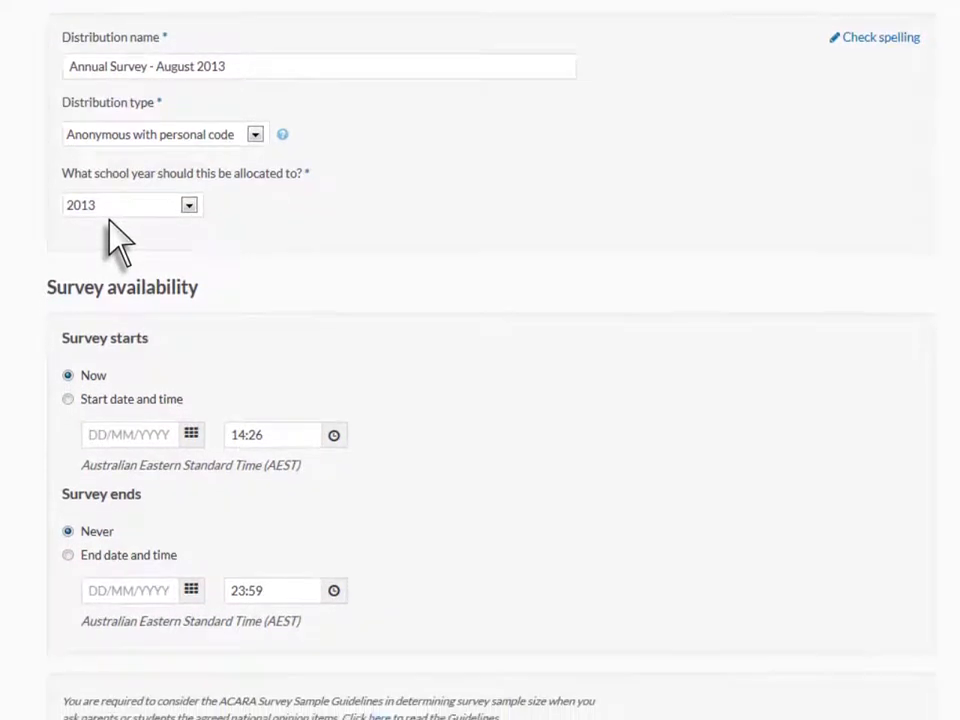
scroll(down, 3)
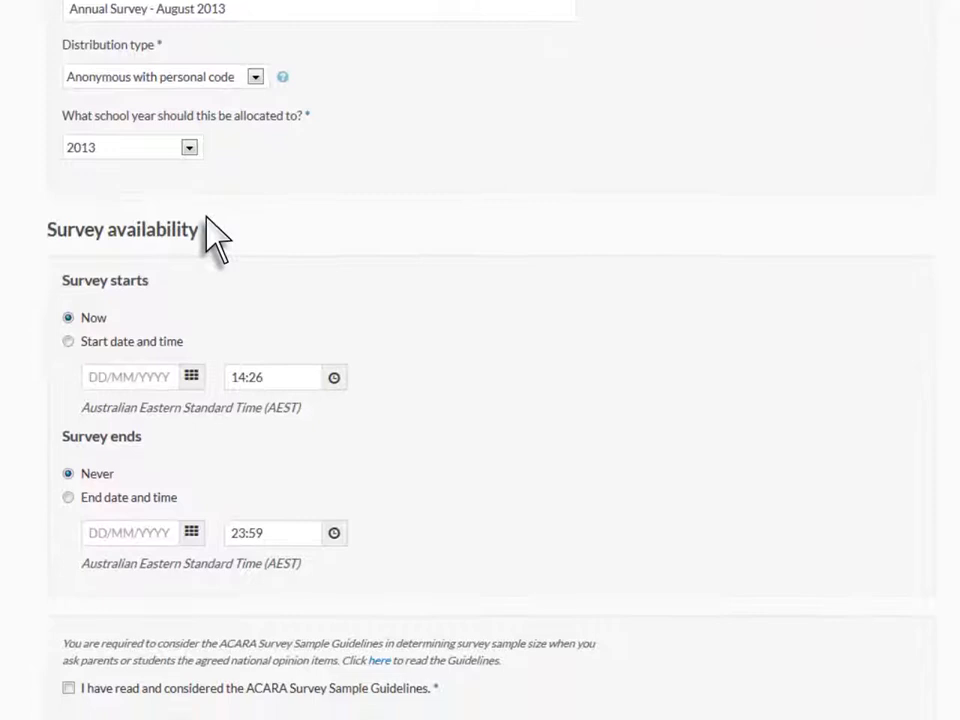
scroll(down, 3)
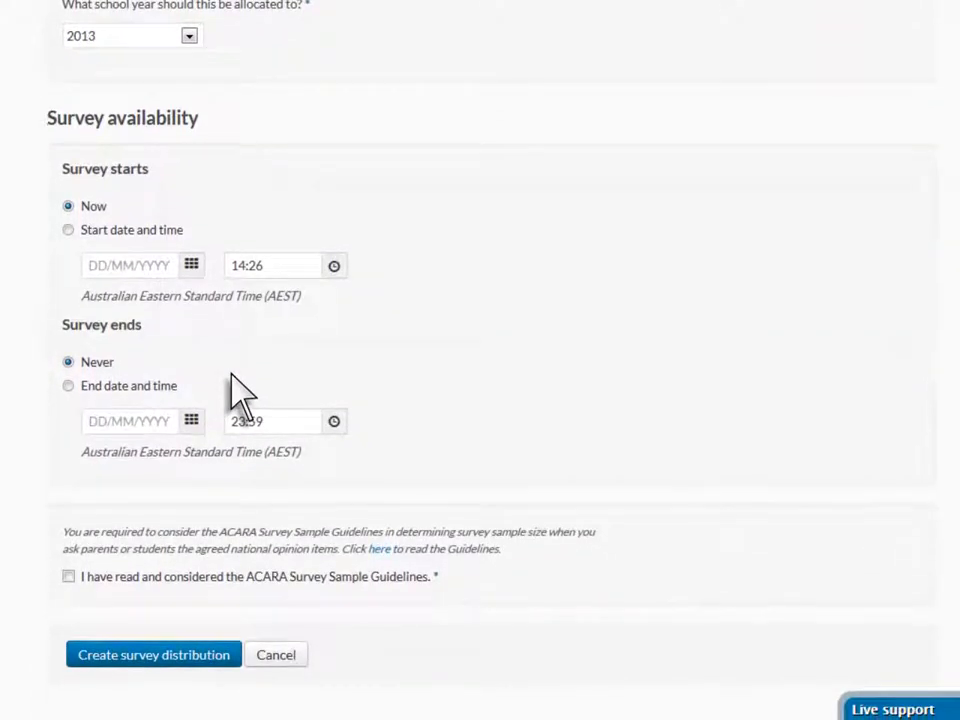
mouse_move(120, 540)
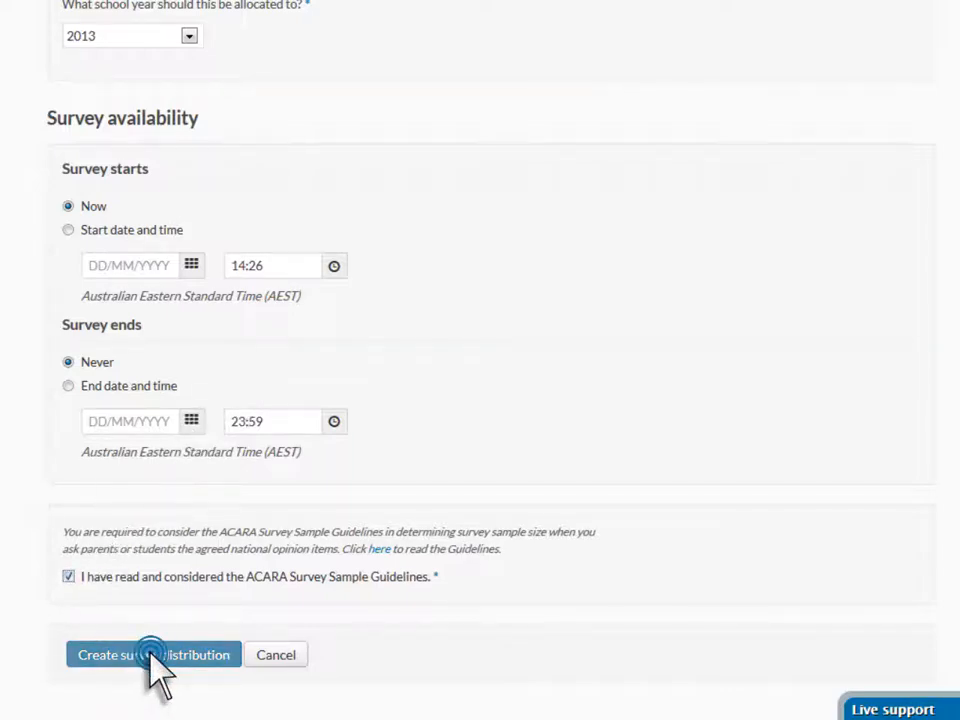
click(152, 654)
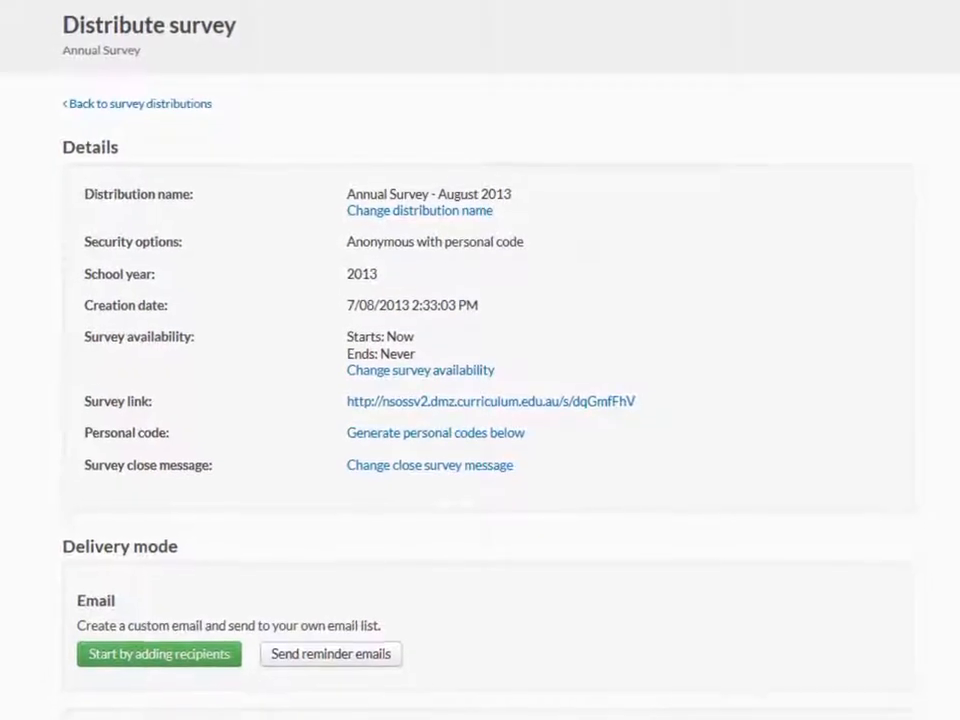
scroll(down, 3)
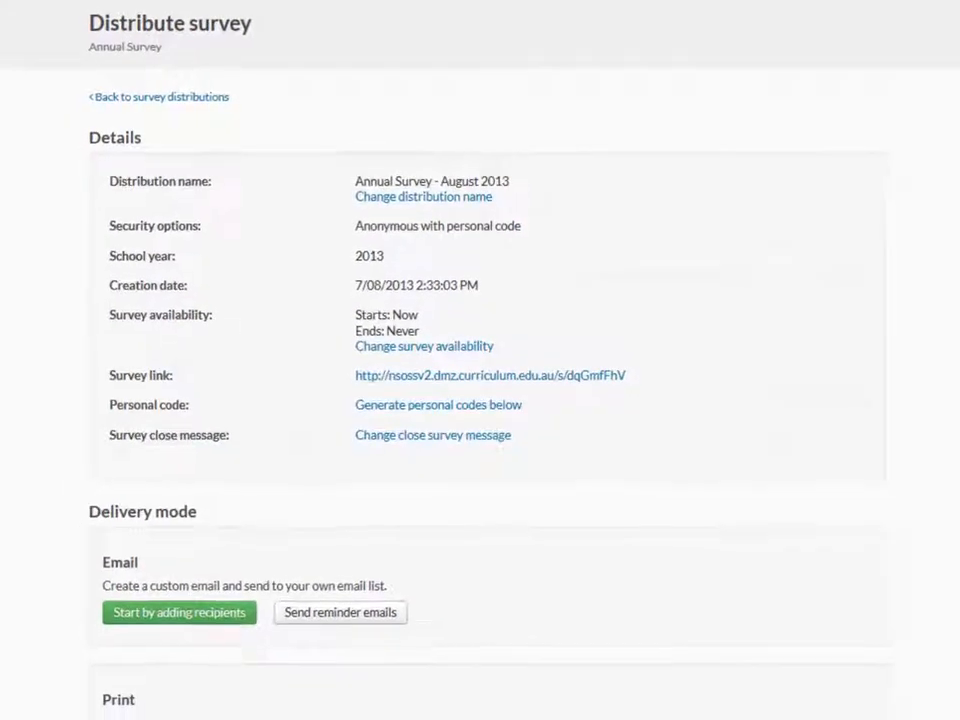
scroll(down, 3)
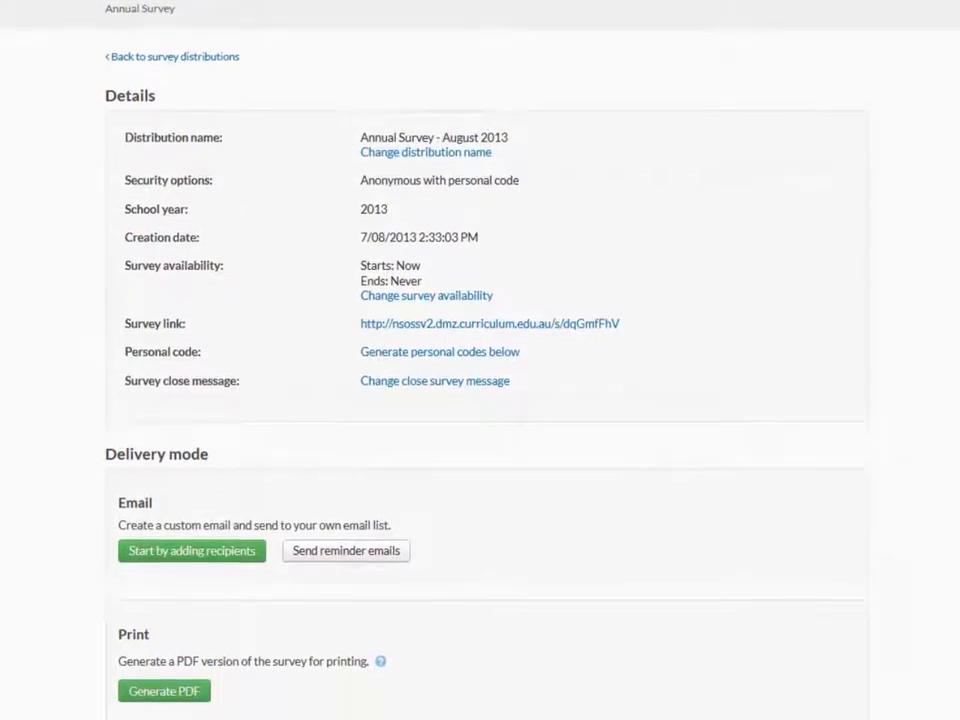
scroll(down, 3)
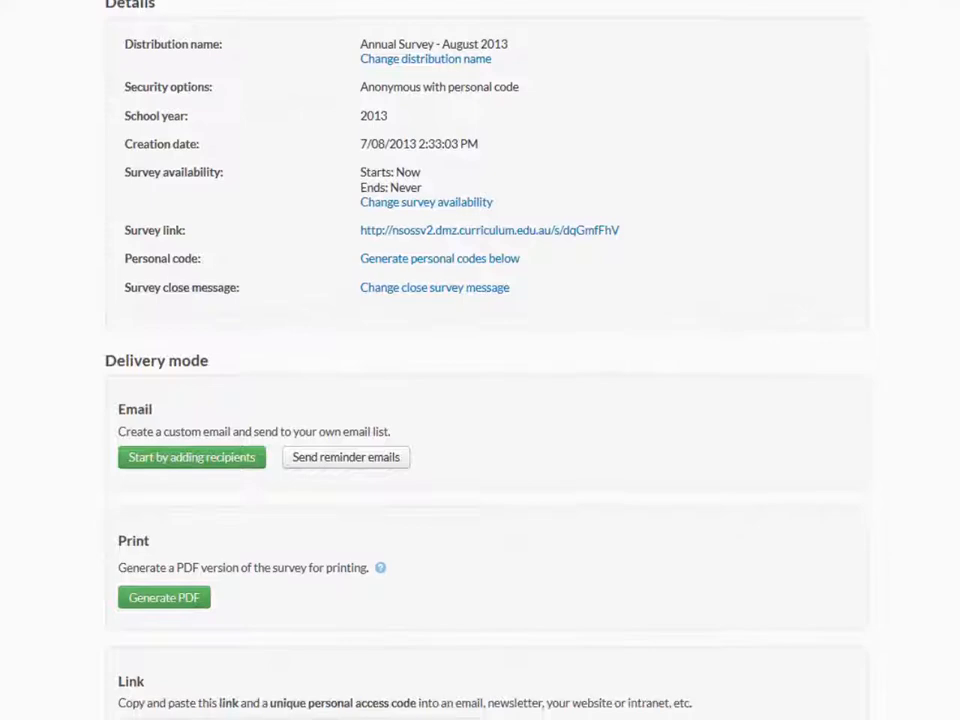
scroll(down, 3)
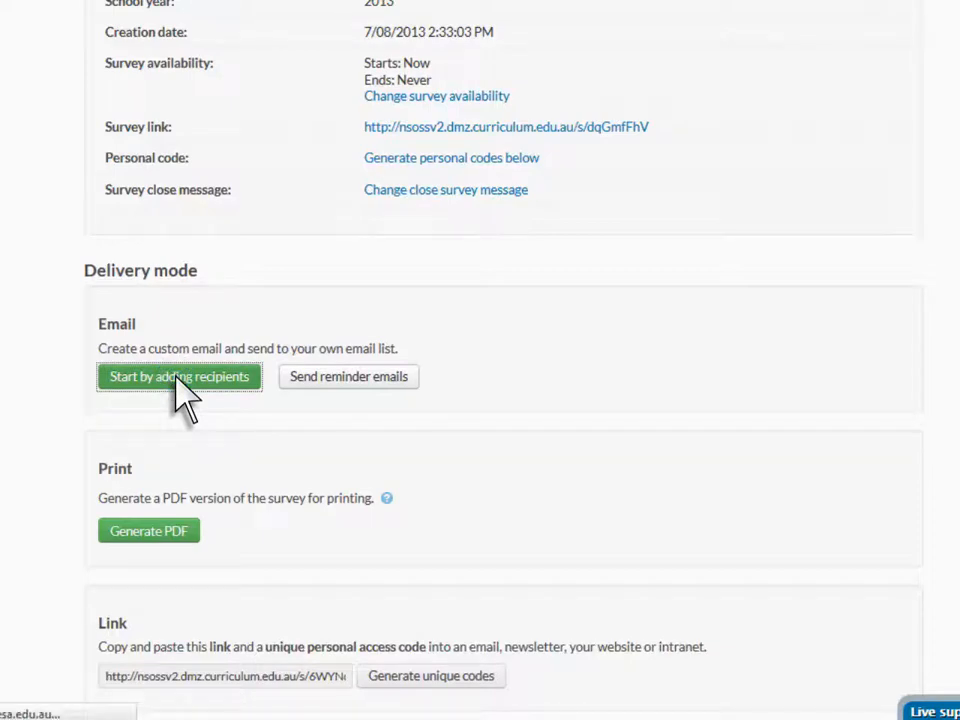
click(180, 376)
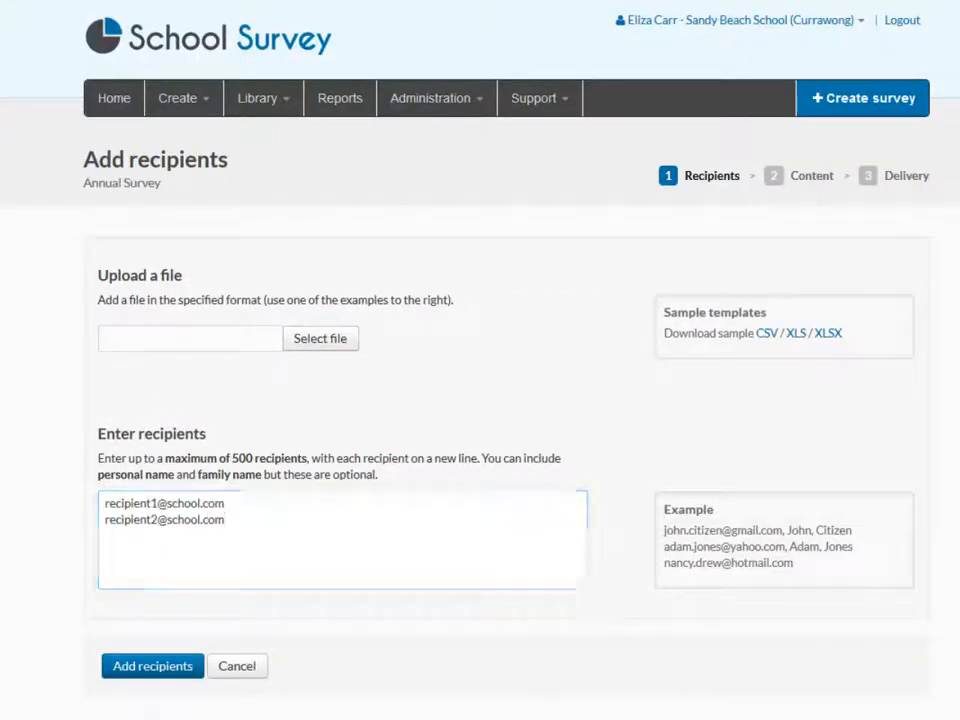
- Upload Recipient_XLSX_example.xlsx and import its five recipients into the distribution
click(320, 338)
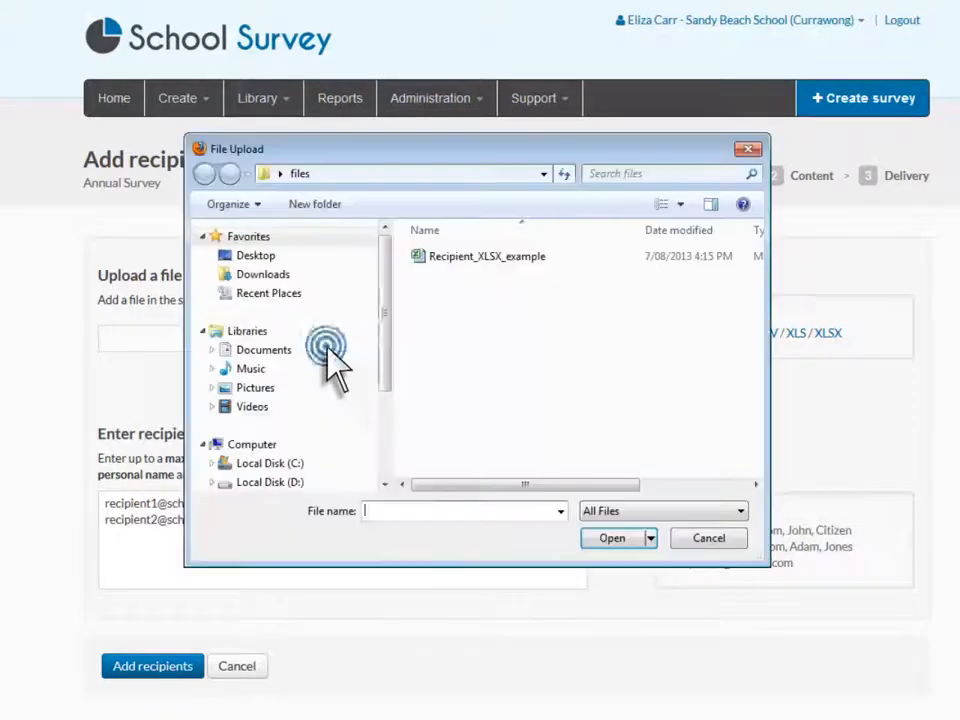
click(612, 538)
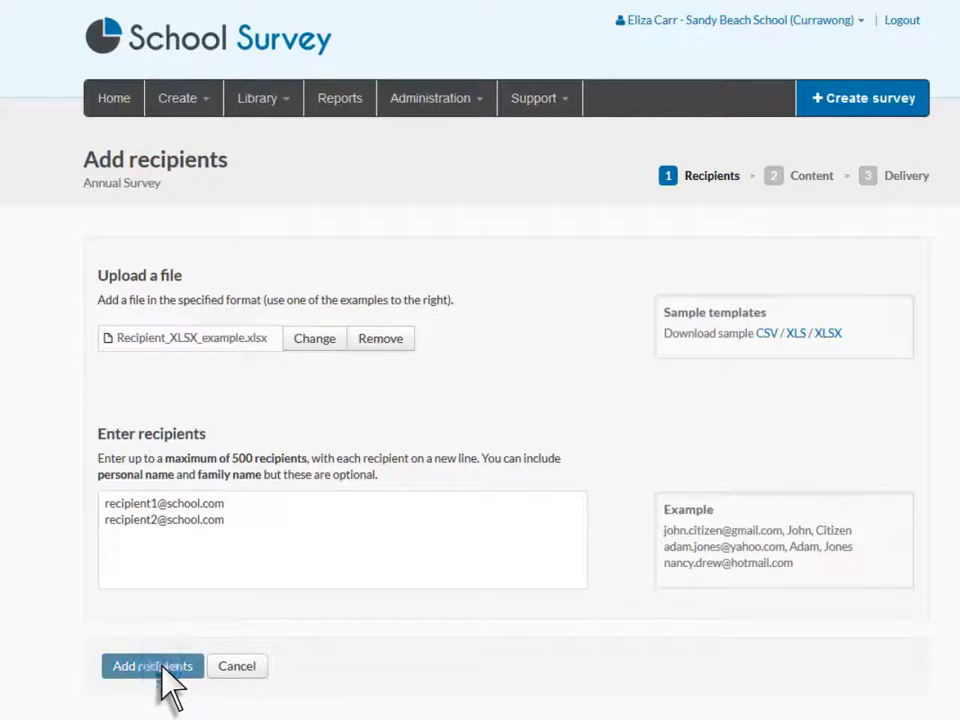
click(152, 666)
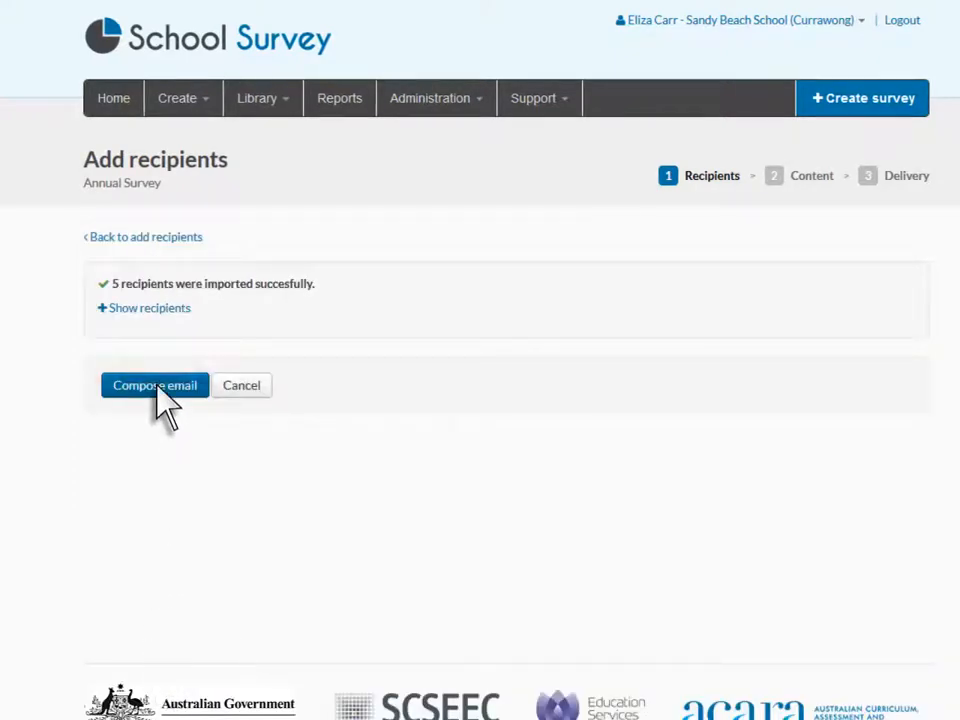
- Compose the invitation email, preview it, and close the preview to return to the dashboard
click(154, 384)
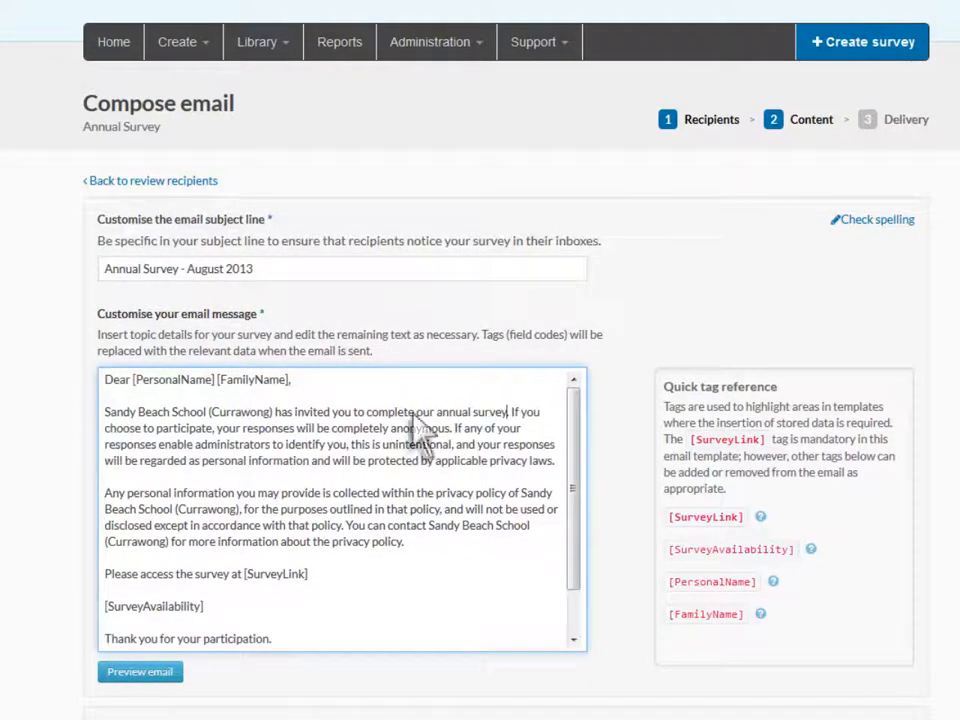
click(140, 672)
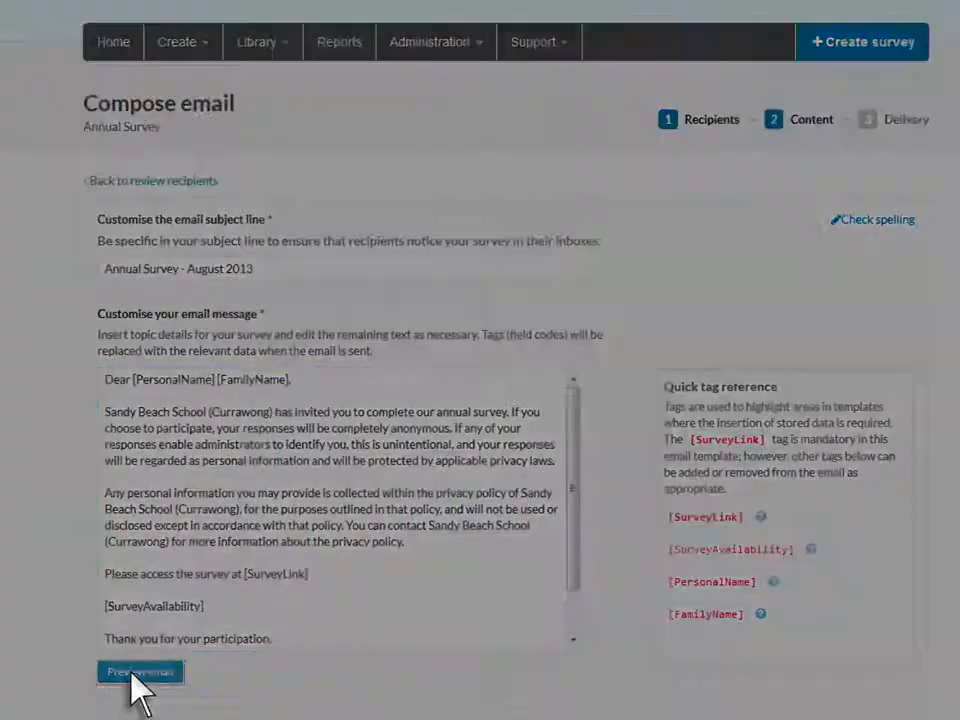
click(140, 672)
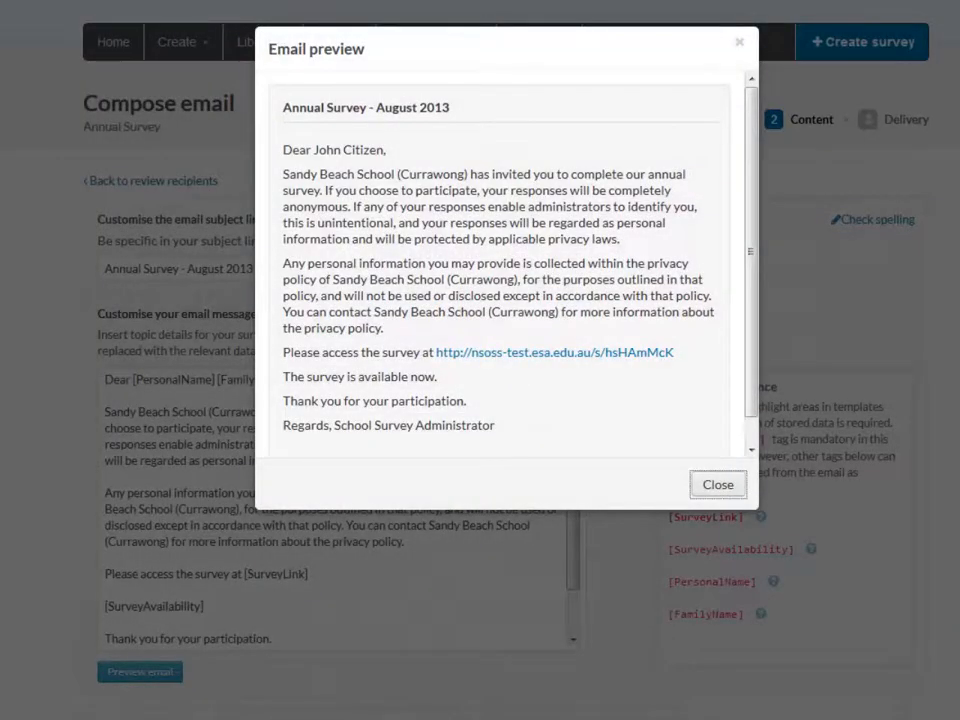
click(716, 484)
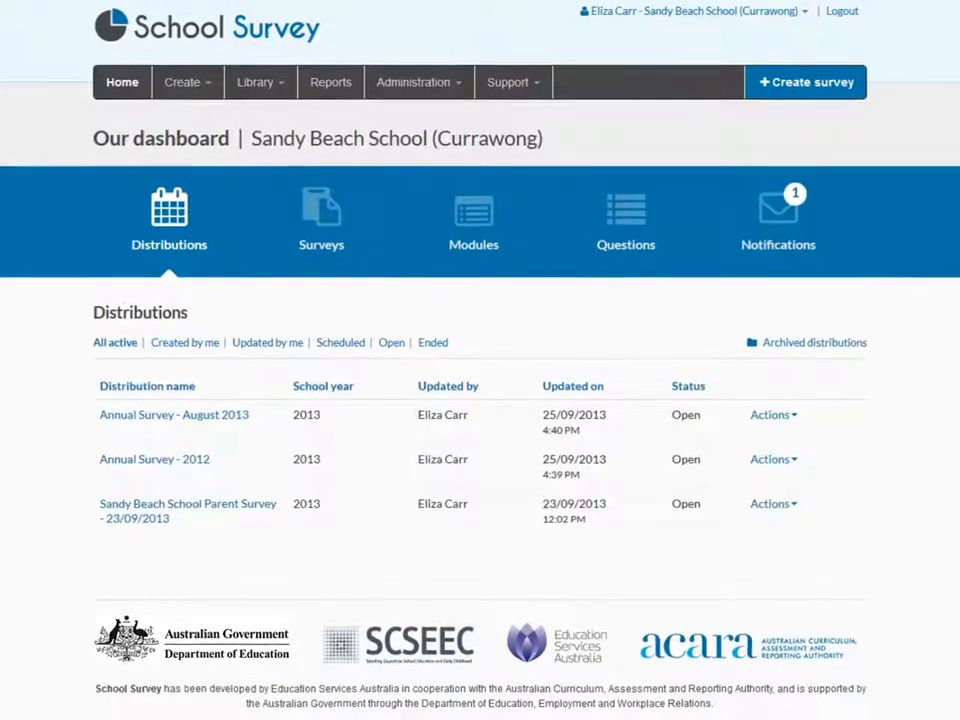
- Open Annual Survey - August 2013 from the dashboard and scroll to its Delivery mode options
scroll(down, 3)
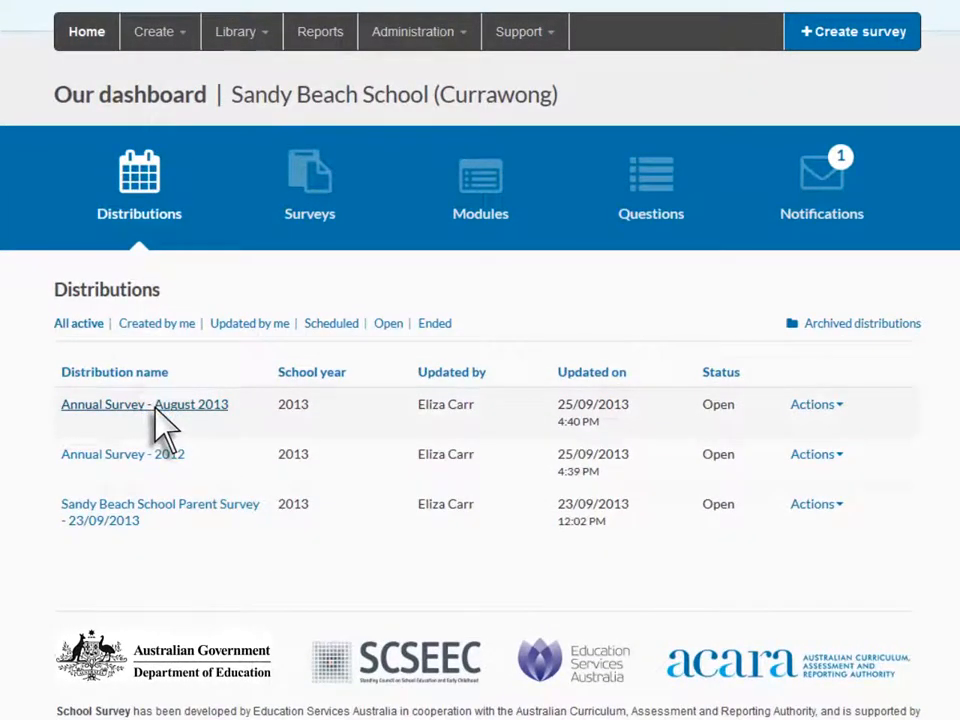
click(144, 404)
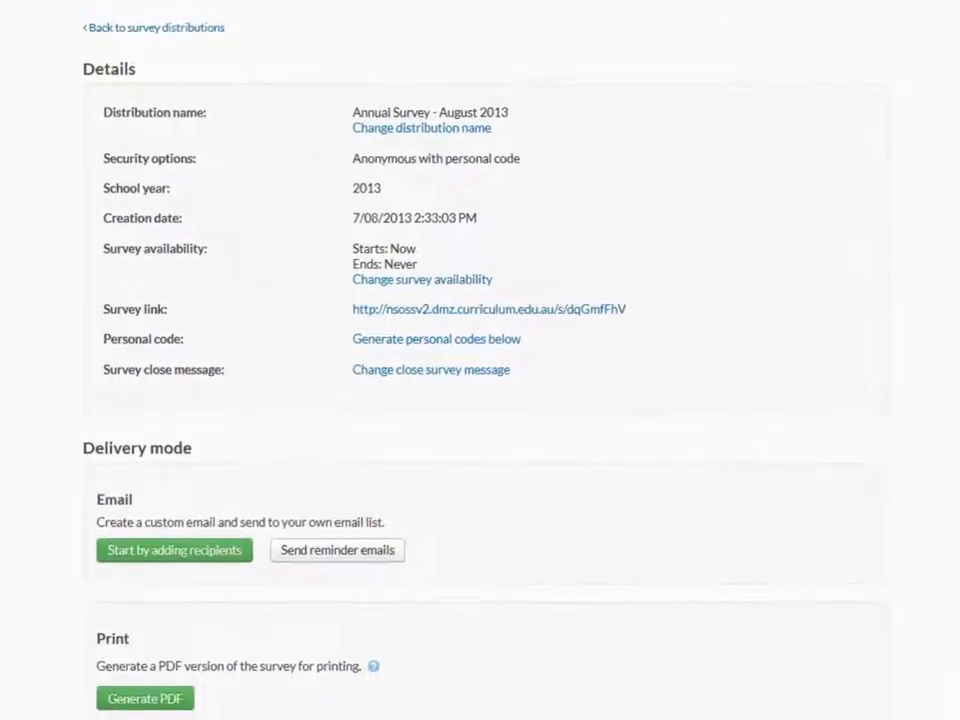
scroll(down, 3)
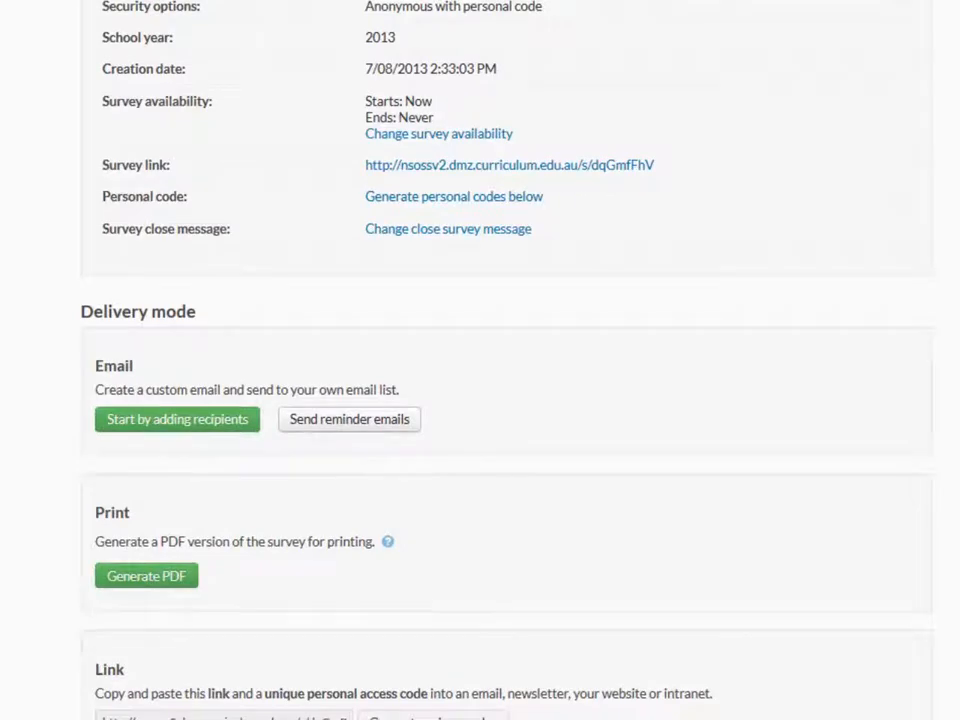
- Generate a printable PDF with 30 copies to print for the distribution
click(146, 576)
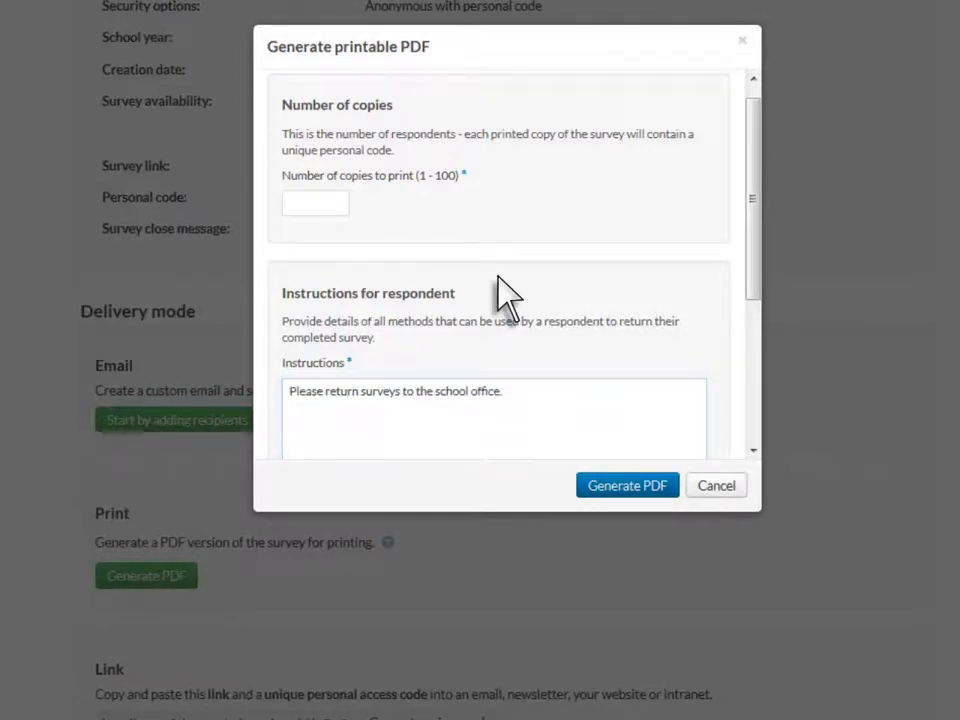
text(3)
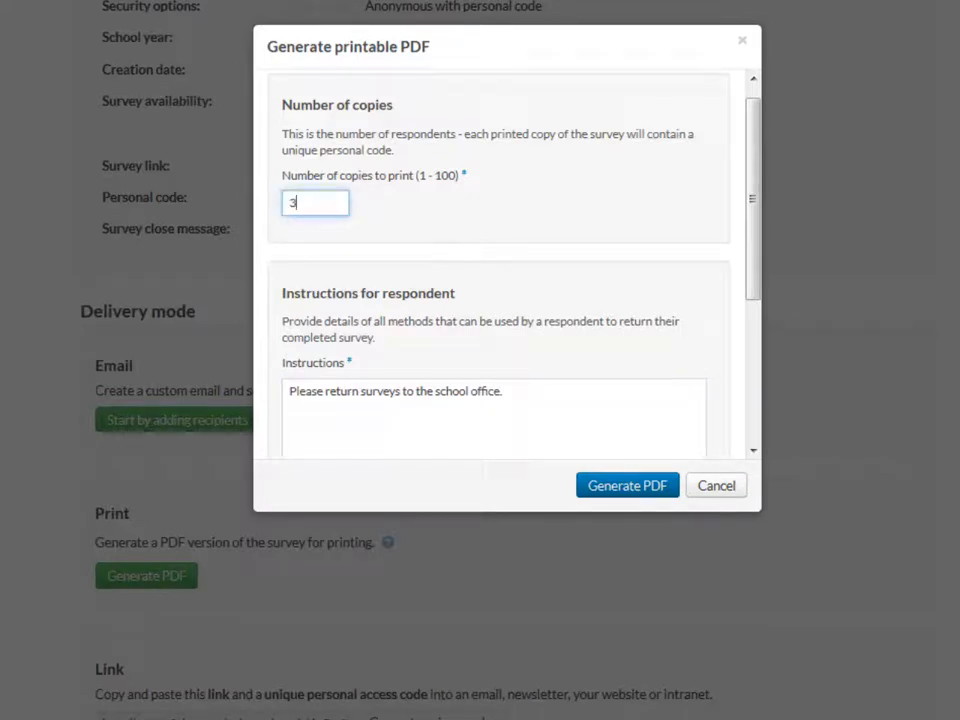
text(0)
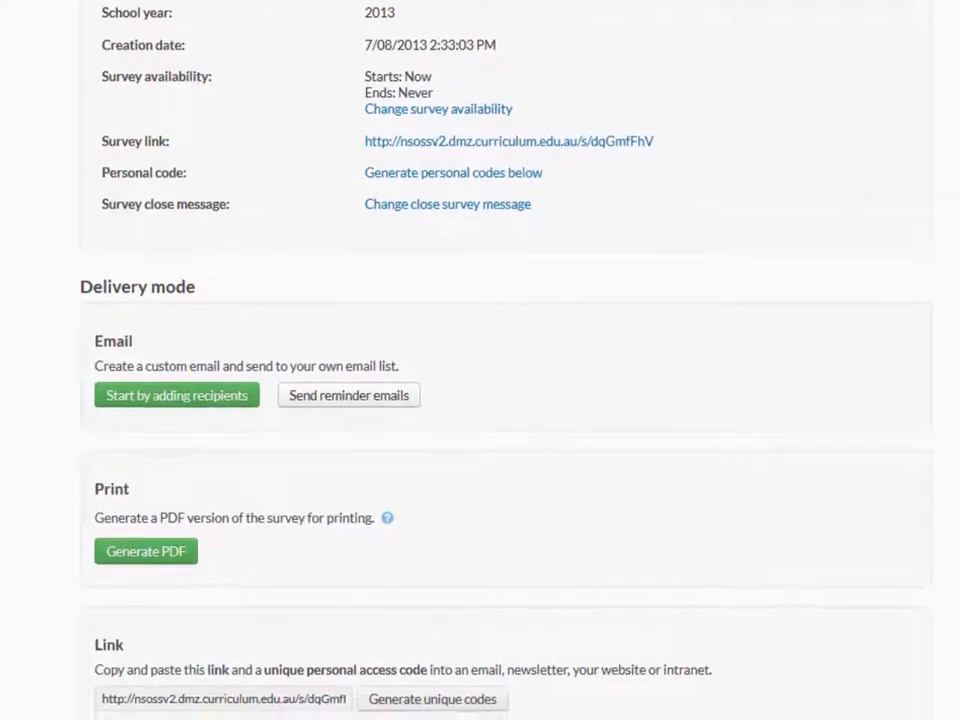
scroll(down, 3)
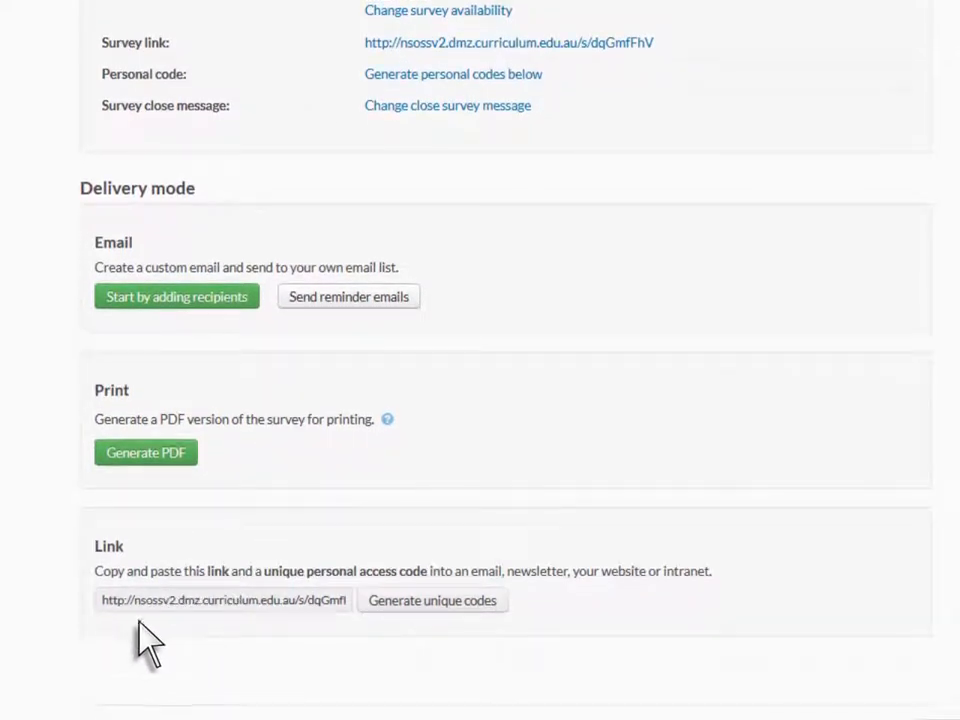